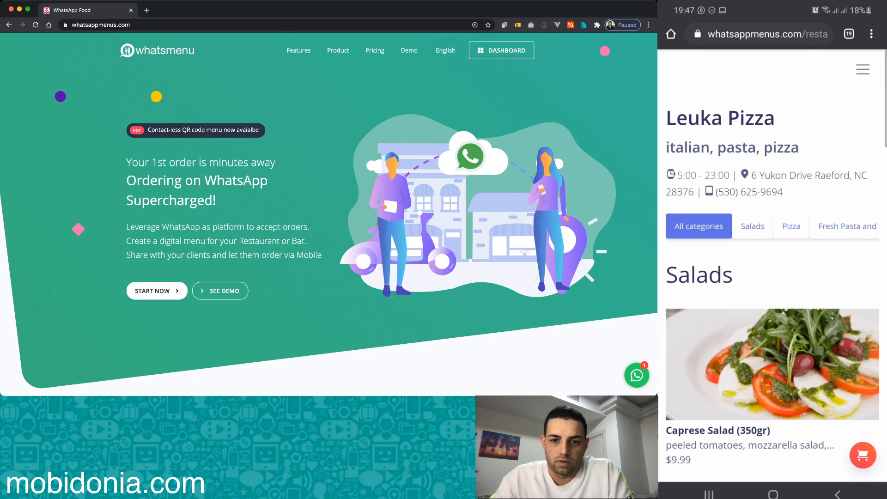
- Browse the WhatsMenu landing page, then enter the restaurant owner dashboard with its sales stats
scroll("down", 3)
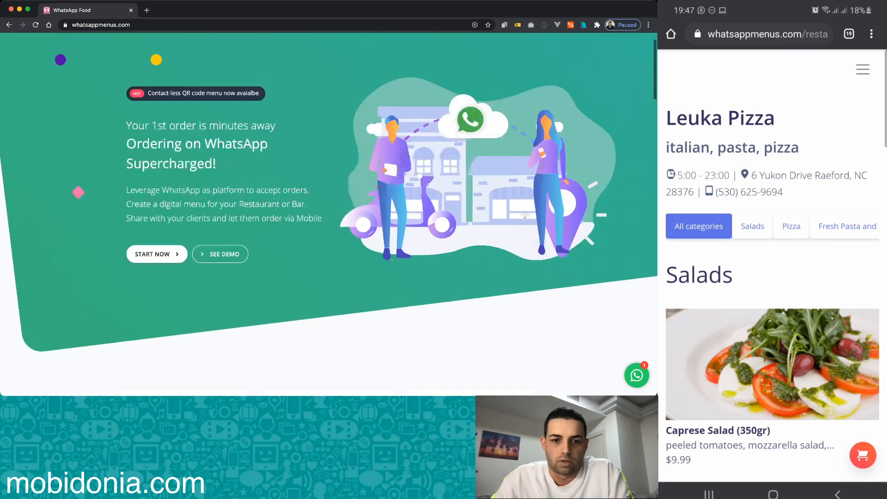
scroll("down", 3)
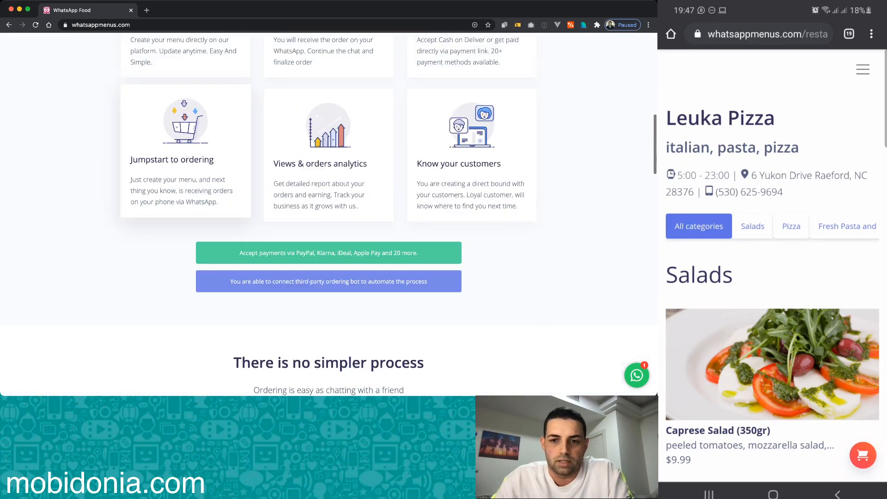
scroll("down", 3)
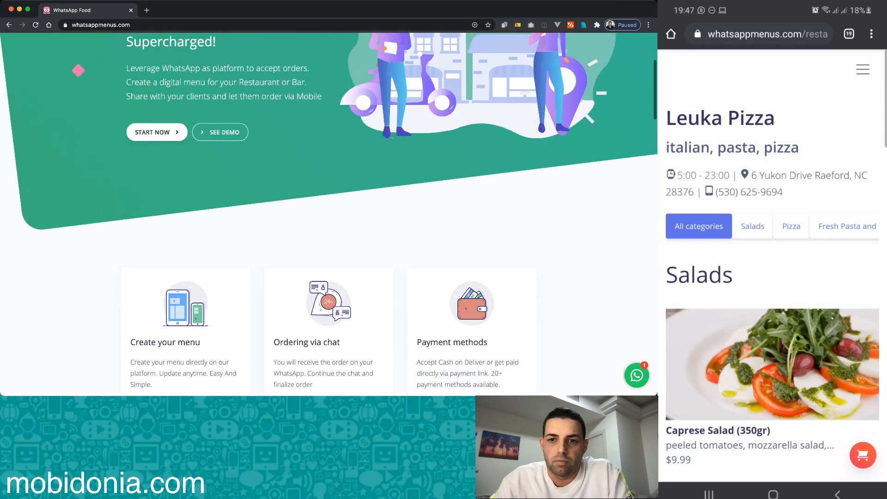
scroll("up", 3)
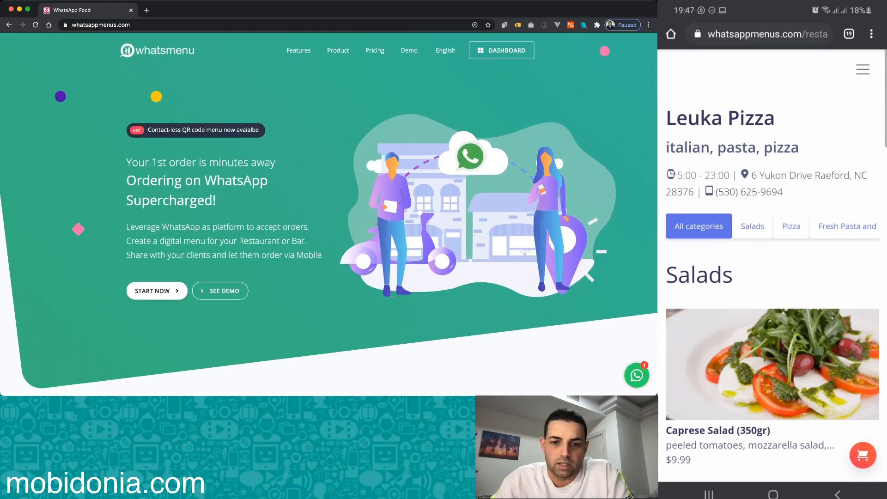
scroll("down", 3)
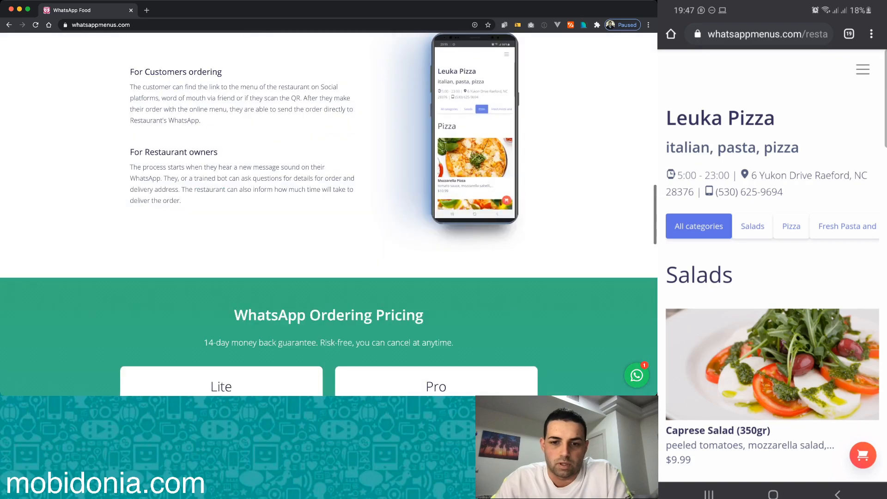
scroll("down", 3)
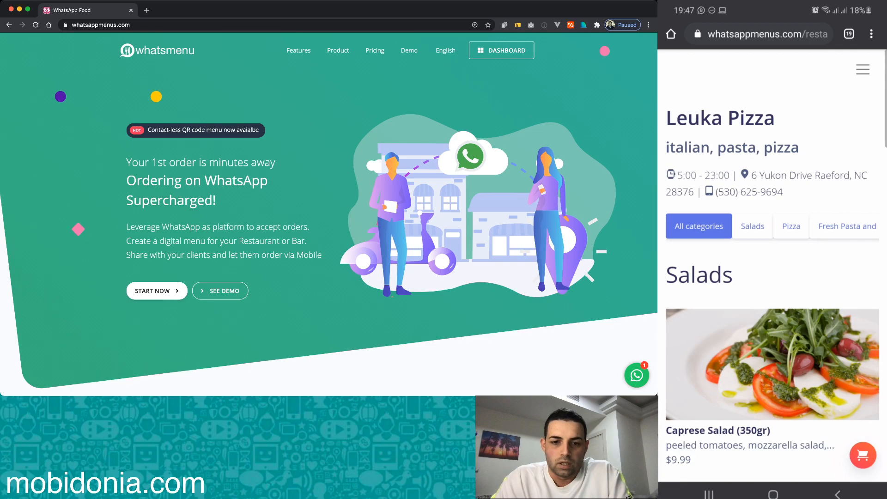
scroll("down", 3)
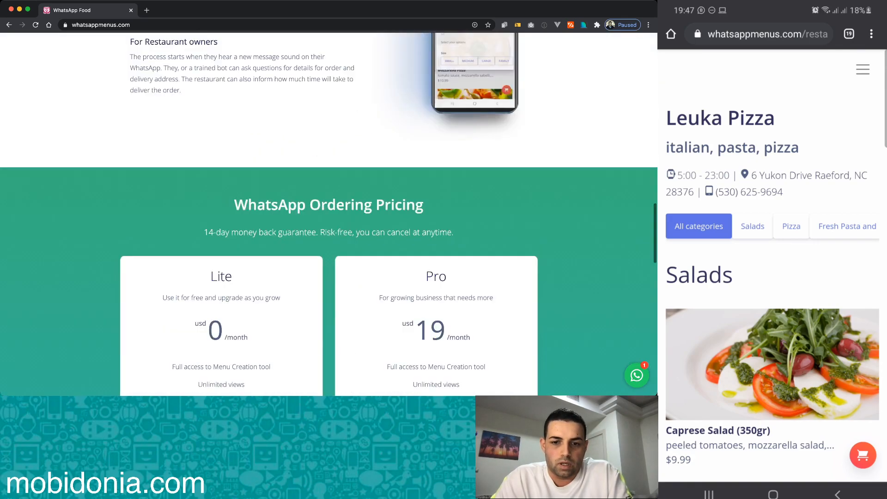
scroll("down", 3)
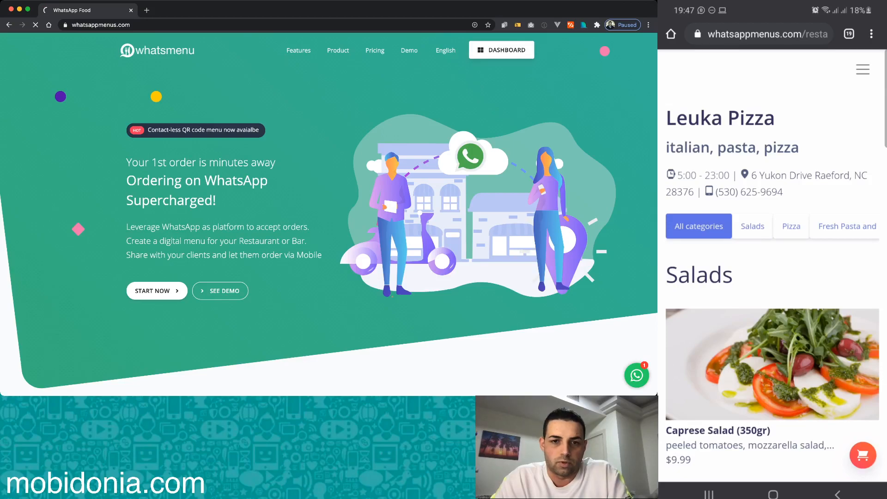
left_click(500, 50)
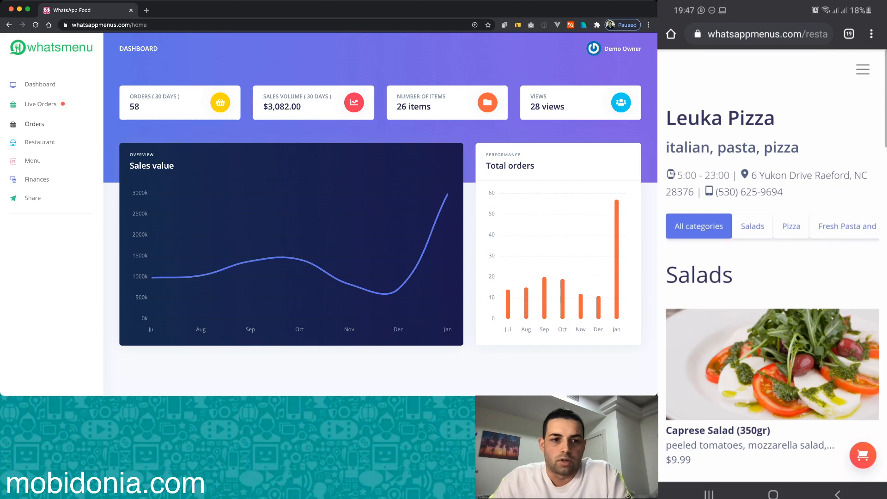
- View the recent orders list and then the editable restaurant menu from the sidebar
left_click(34, 122)
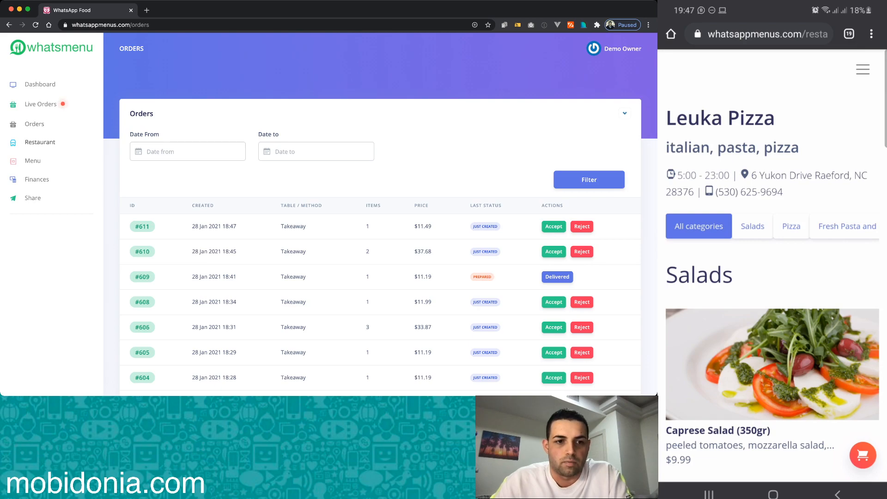
left_click(32, 160)
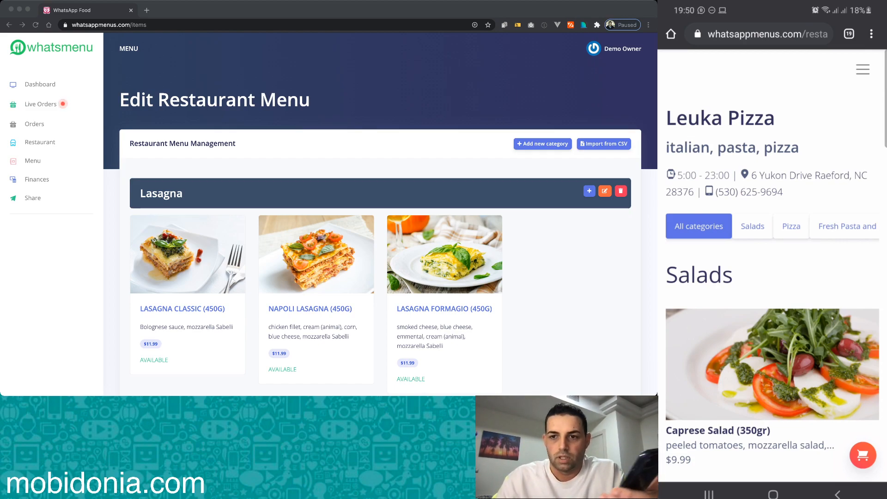
- Add a Caprese Salad from the phone menu to the cart
scroll("down", 3)
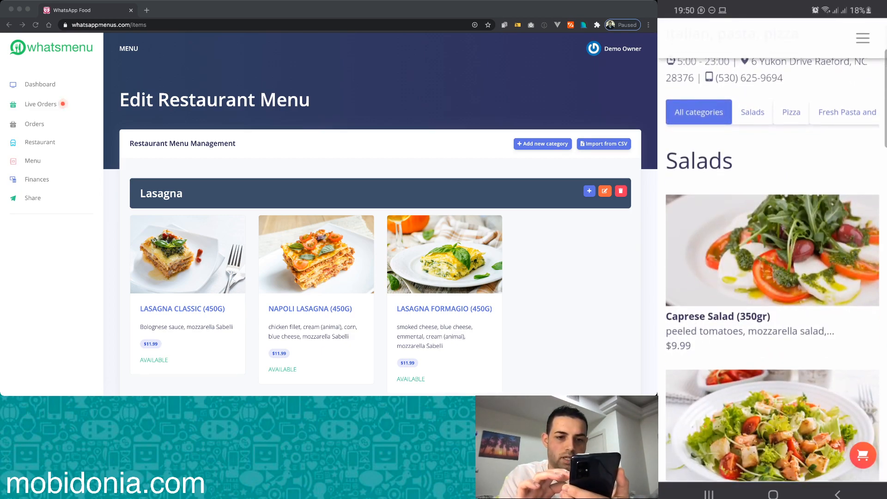
left_click(770, 250)
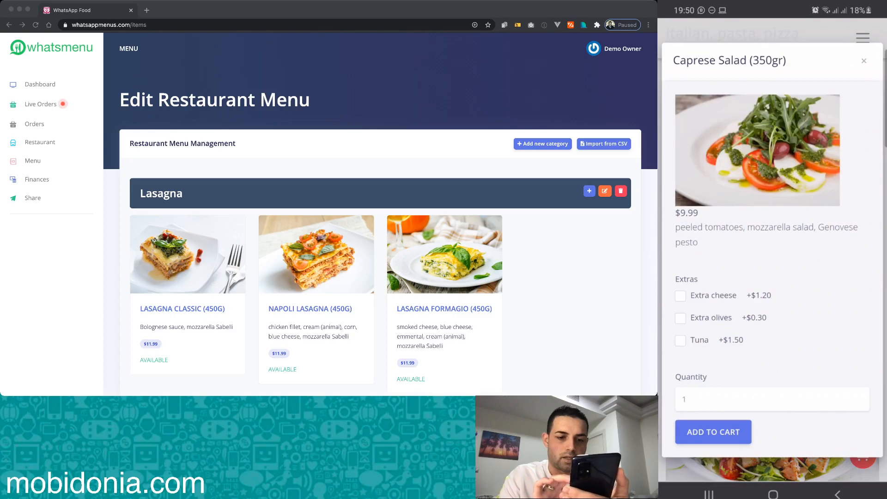
left_click(680, 340)
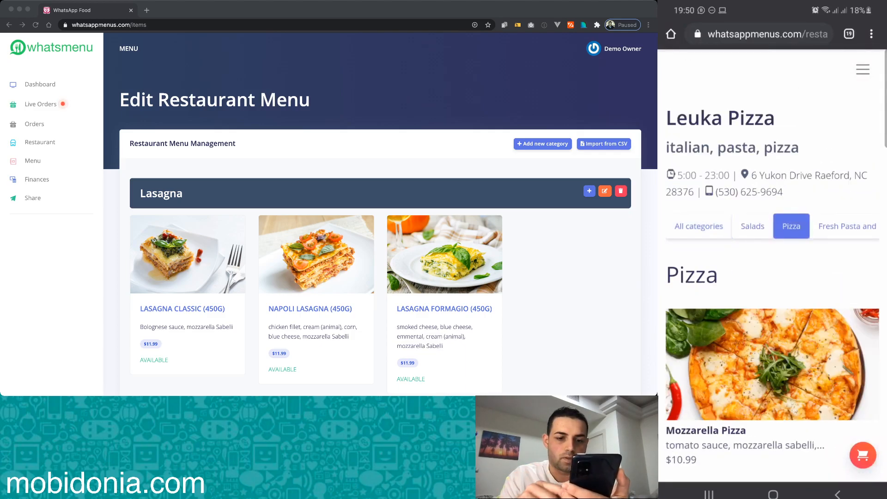
- Add a family-size Pepperoni Pizza with olives to the cart, totaling $36.48
scroll("down", 3)
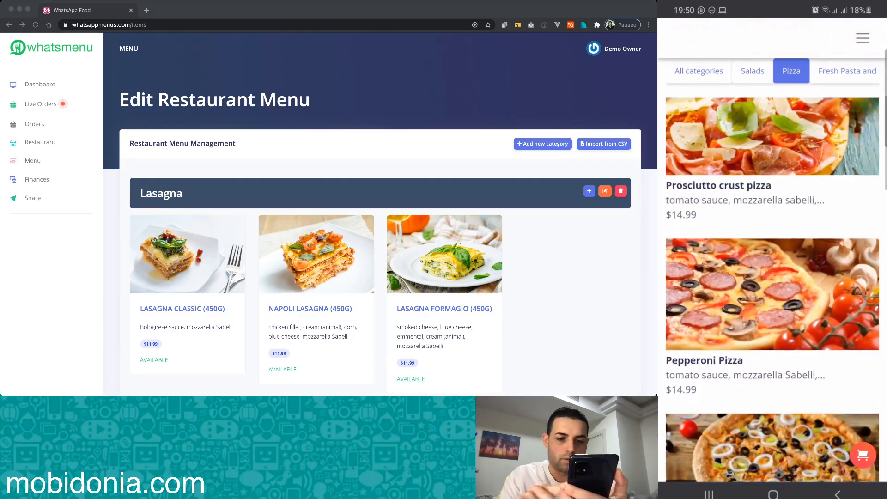
left_click(770, 294)
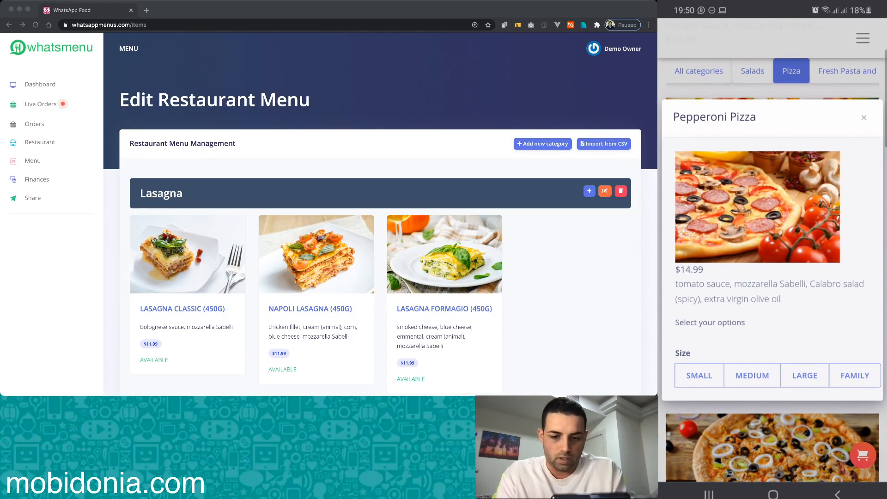
left_click(854, 375)
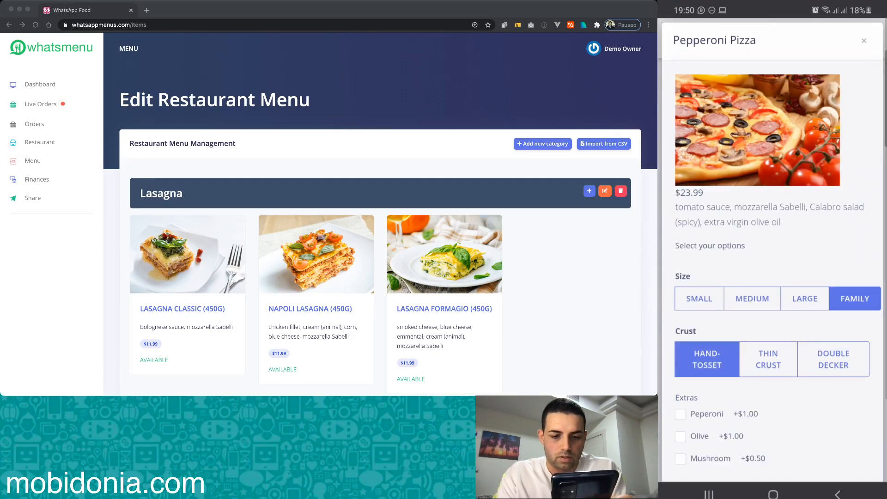
left_click(680, 356)
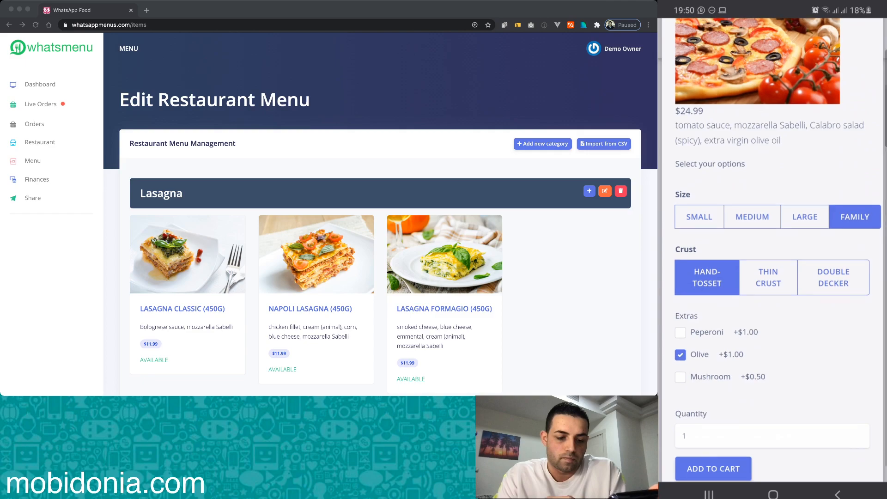
left_click(712, 468)
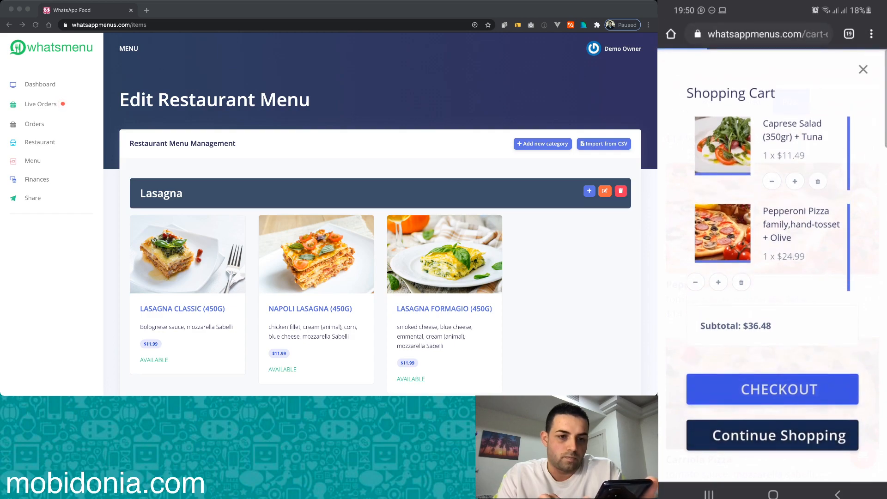
- Check out the $36.48 cart as a 20:00–20:30 pickup order and send it via WhatsApp
left_click(772, 388)
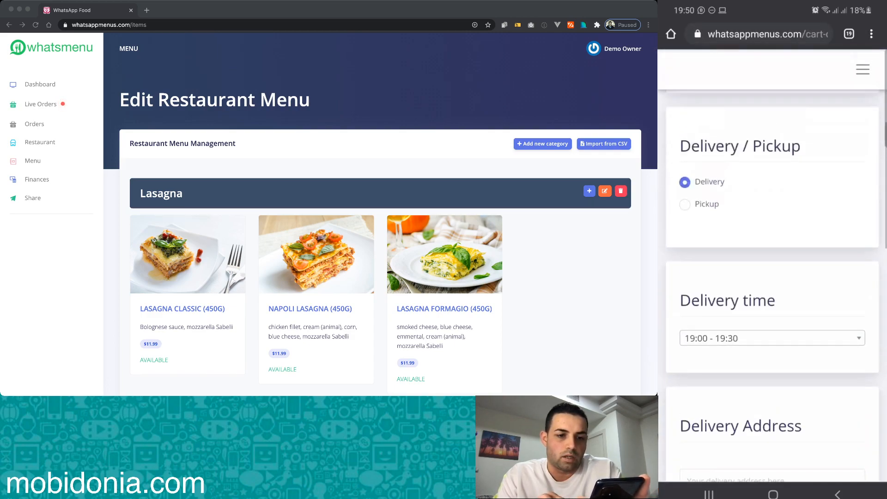
scroll("up", 3)
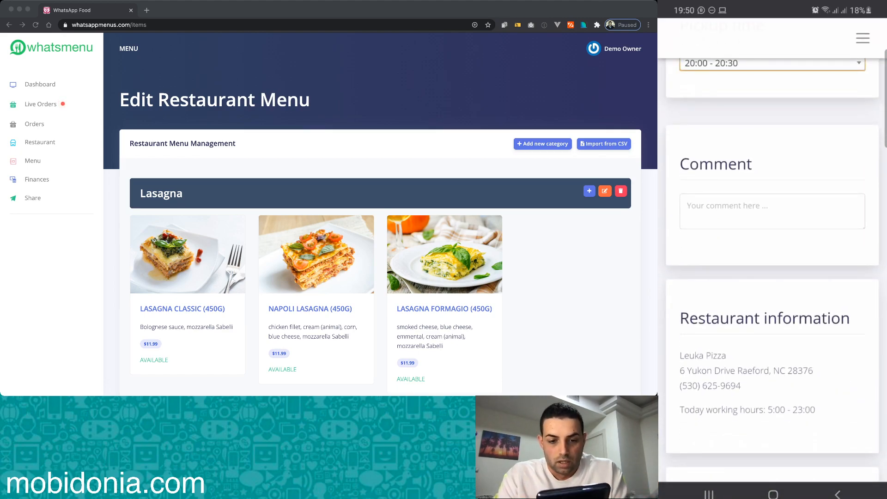
scroll("down", 3)
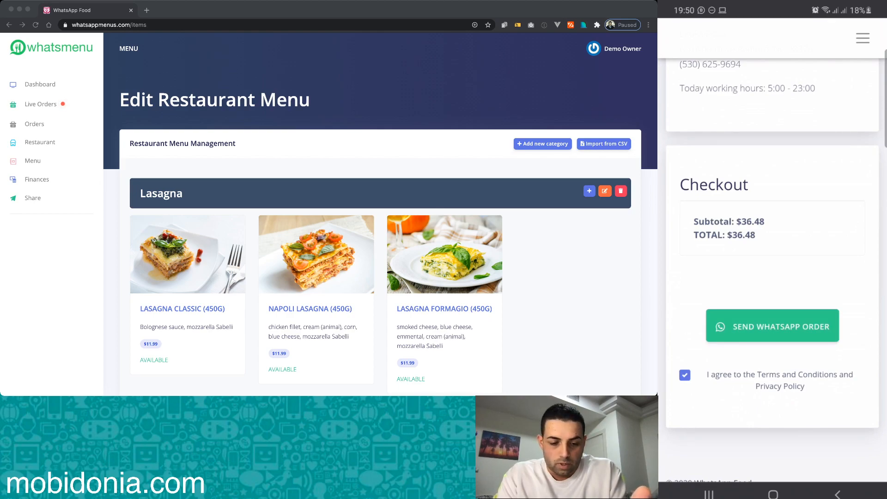
left_click(772, 325)
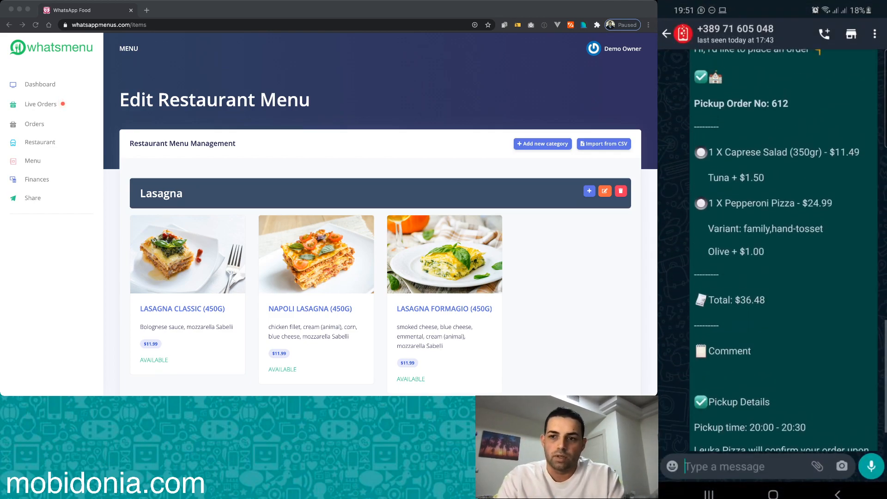
- Read through the WhatsApp message for order No. 612, then find new $36.48 takeaway order #612 in the Orders list
scroll("down", 3)
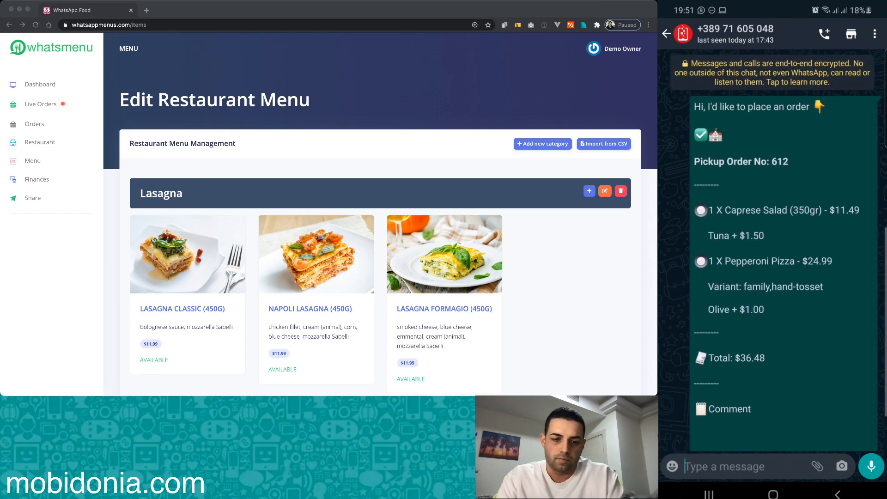
scroll("down", 3)
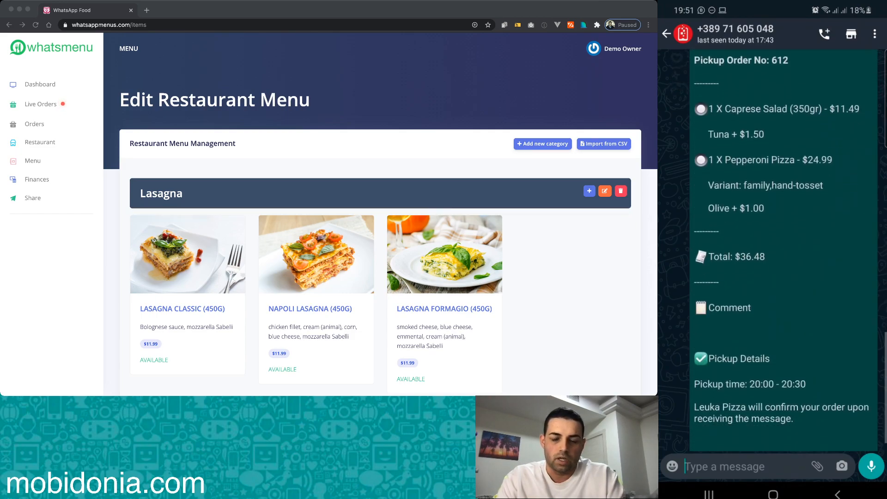
scroll("down", 3)
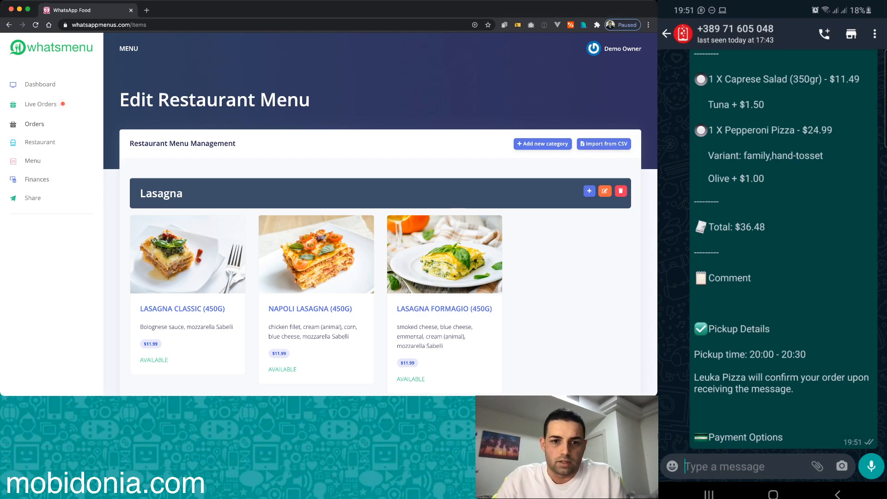
left_click(34, 124)
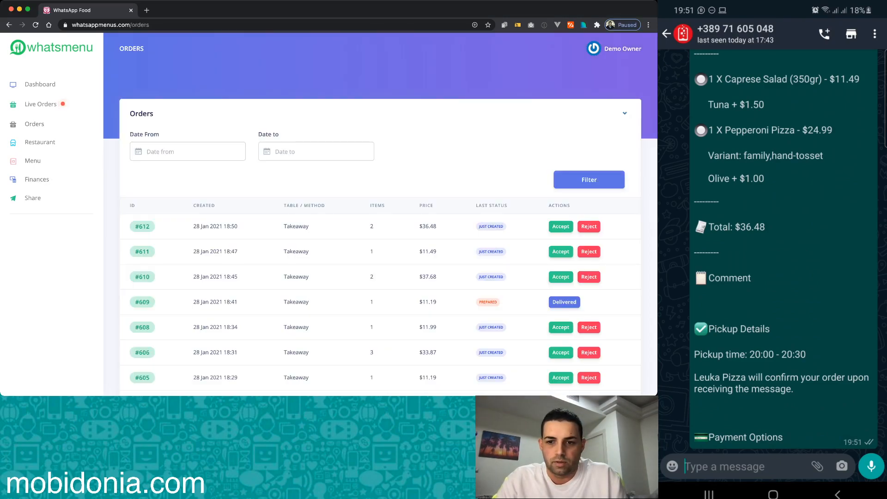